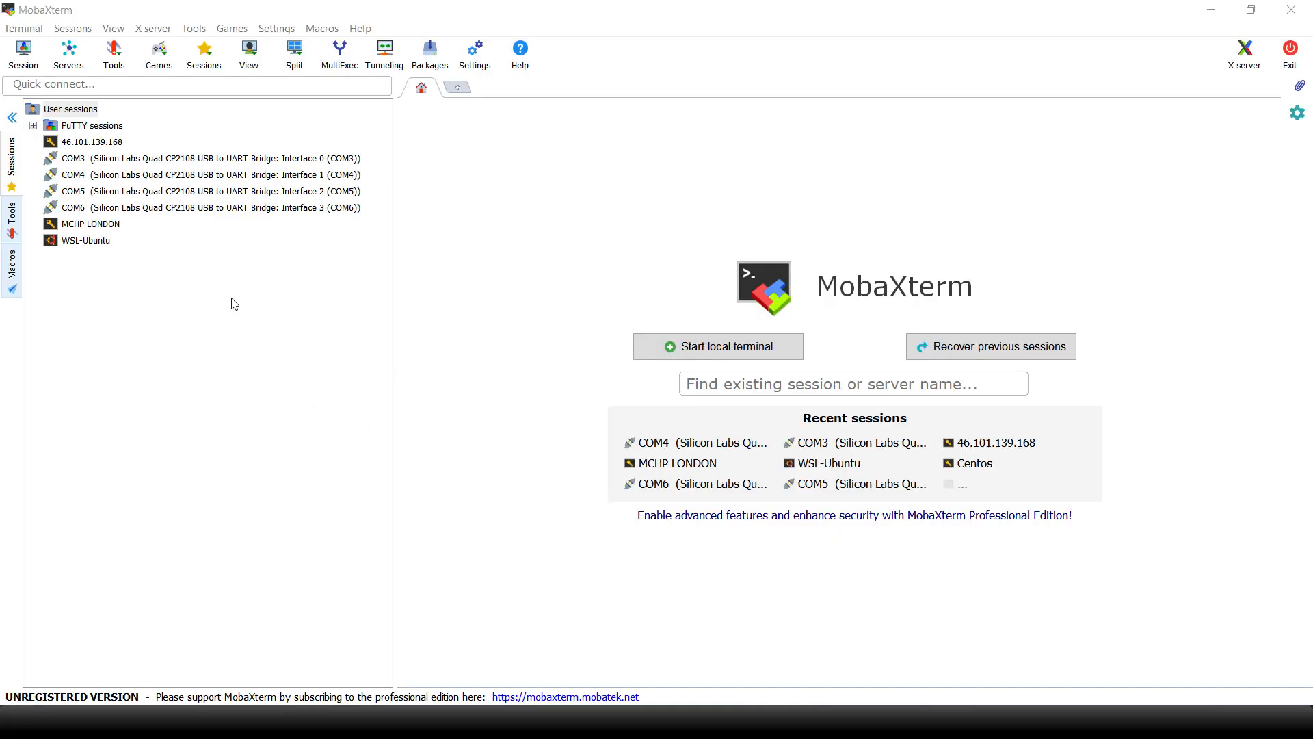
Open the COM3 and COM4 serial sessions from the Sessions sidebar so the boot log streams.
click(209, 174)
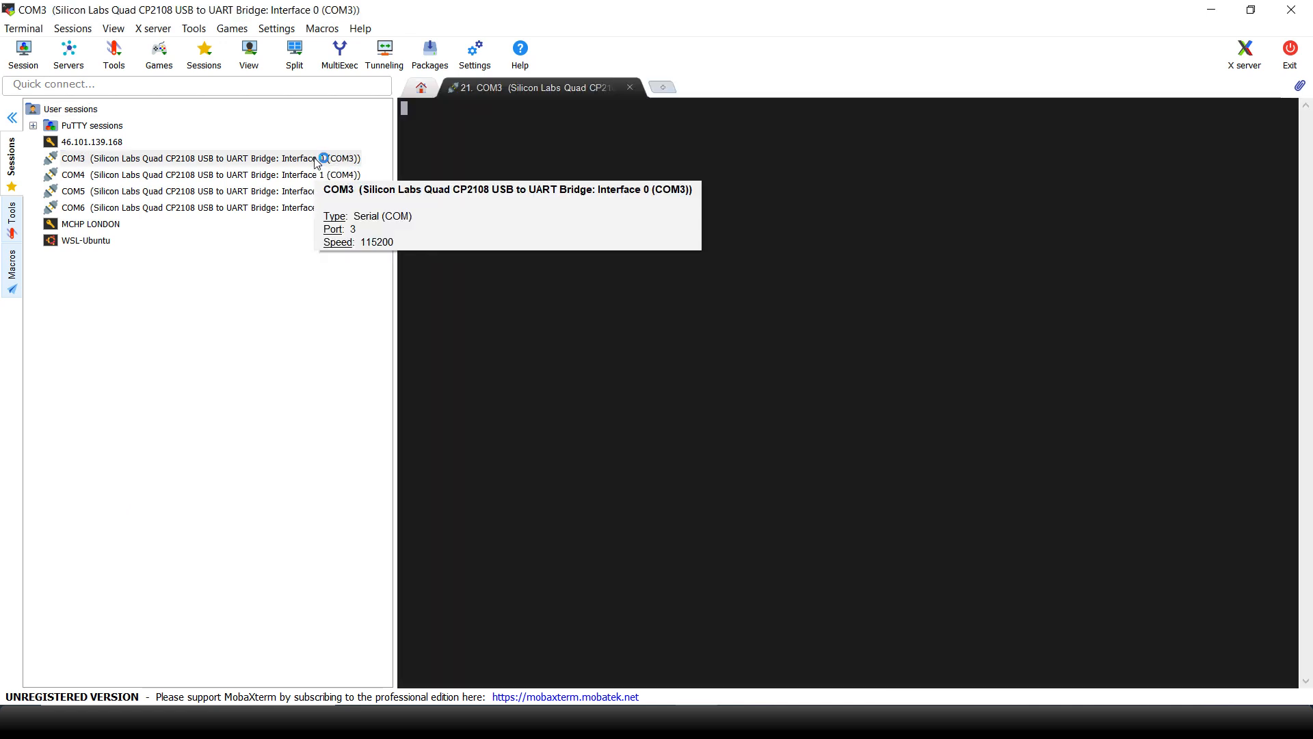
double_click(73, 174)
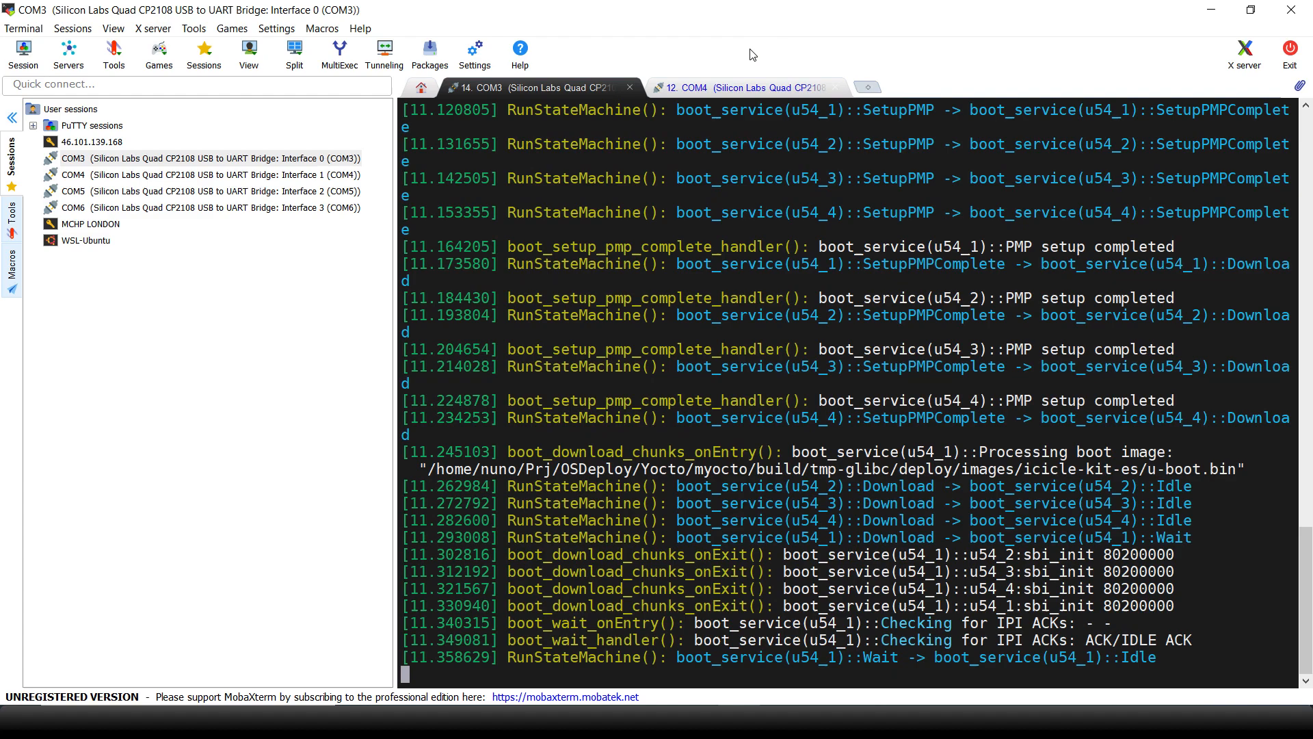
Follow the boot messages on the COM4 console to the icicle-kit-es root login prompt.
click(729, 88)
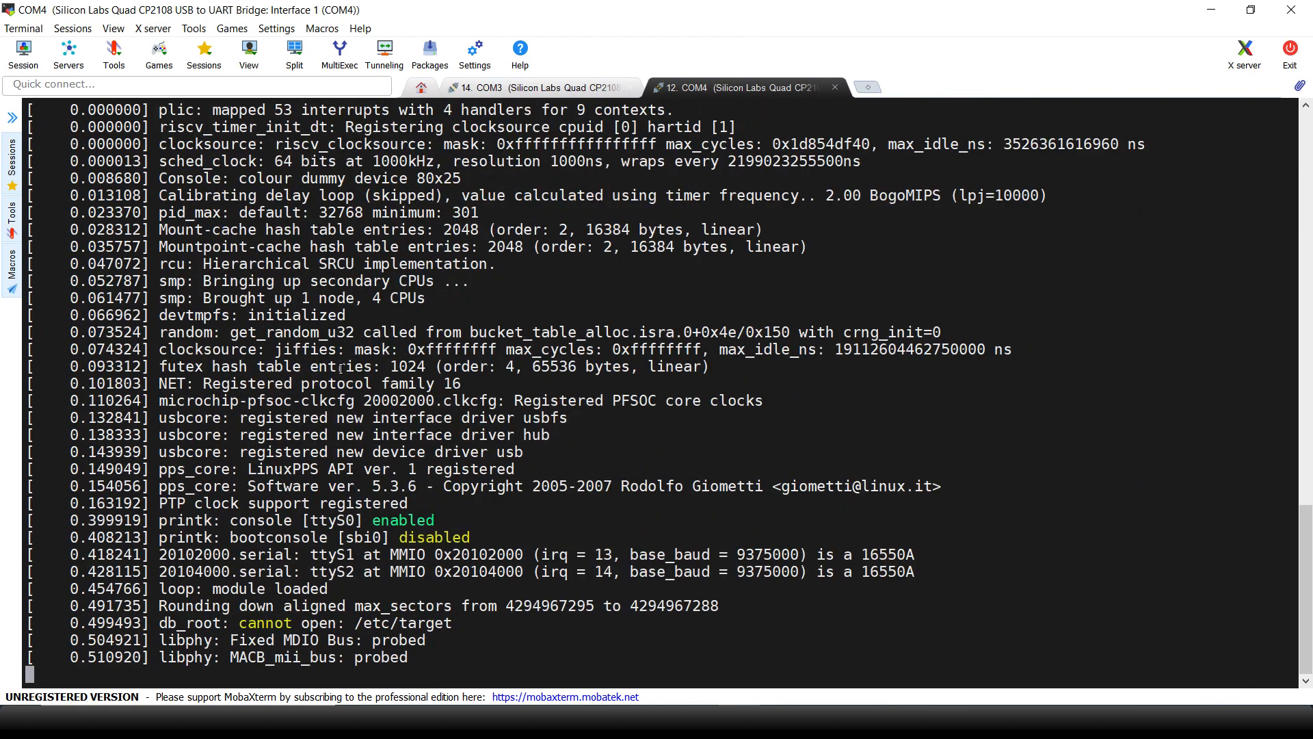
scroll(down, 3)
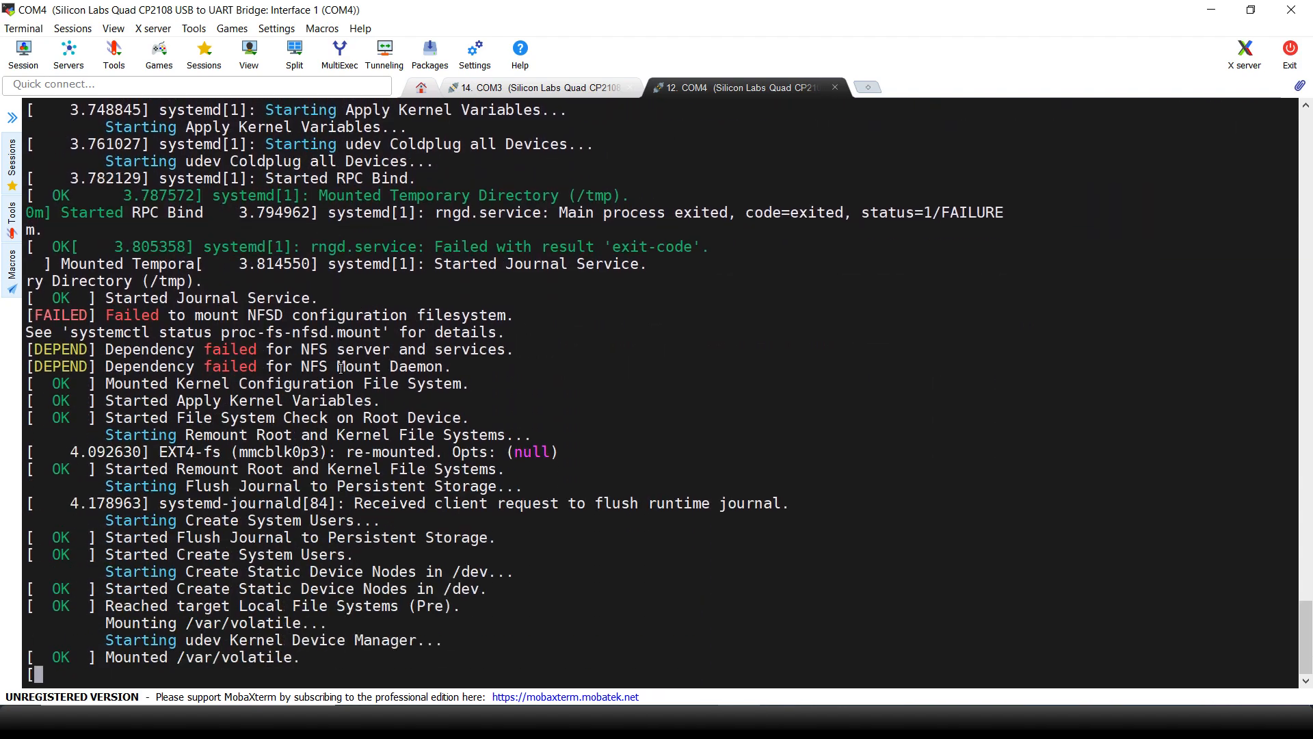
scroll(down, 3)
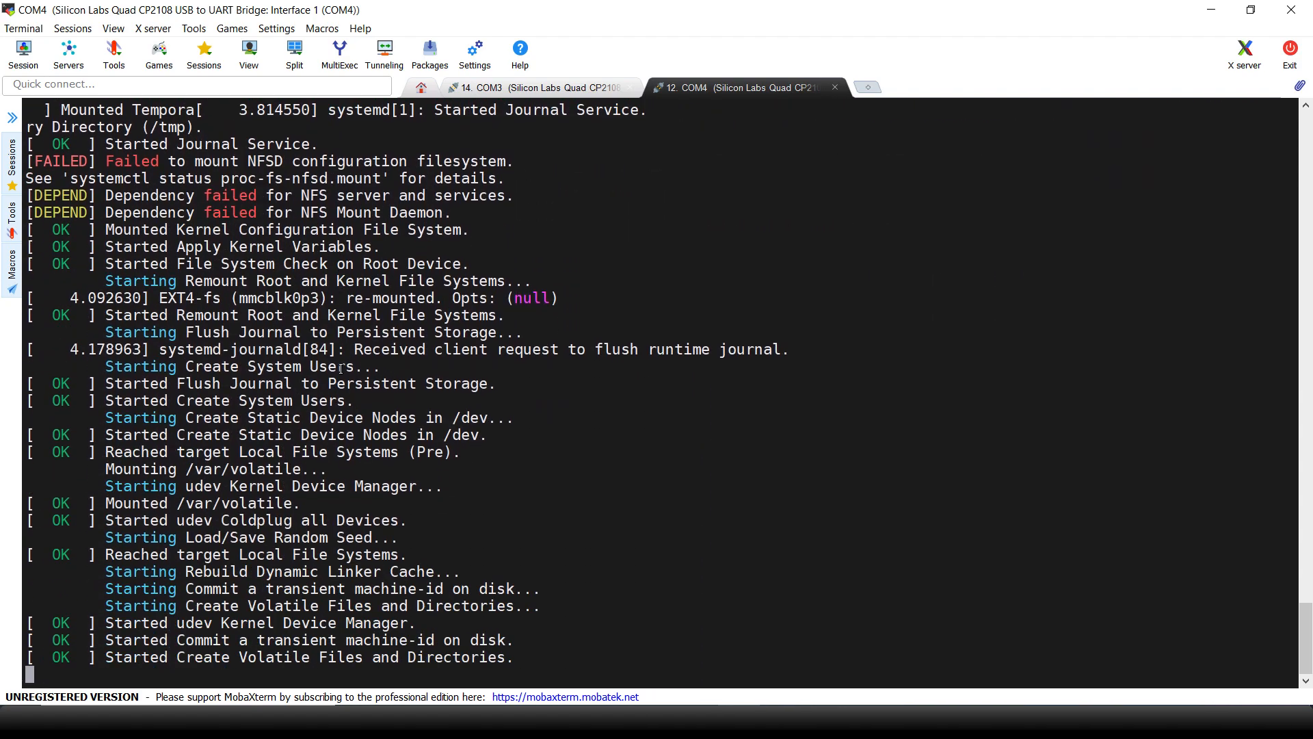
scroll(down, 3)
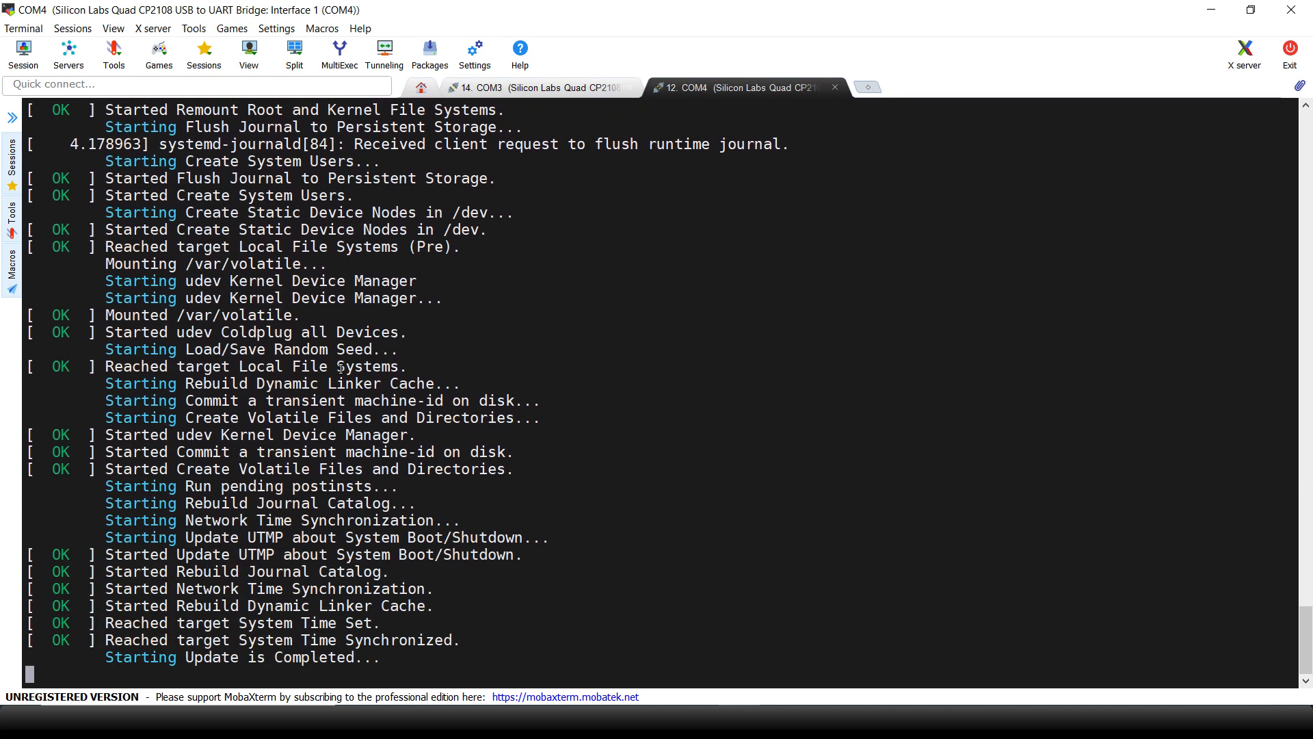
scroll(down, 3)
text(root)
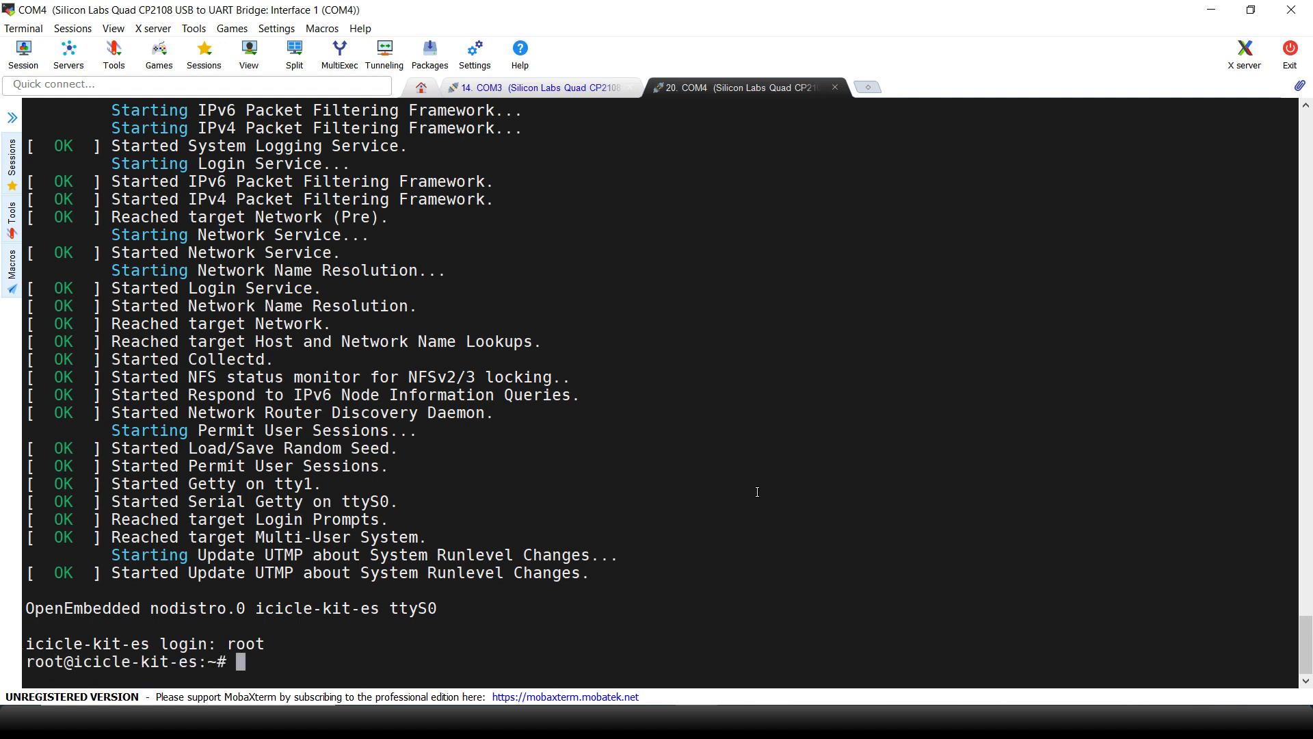
Check uname -a, gcc --version and make --version on the board, then start tcpdump --version.
text(uname -a)
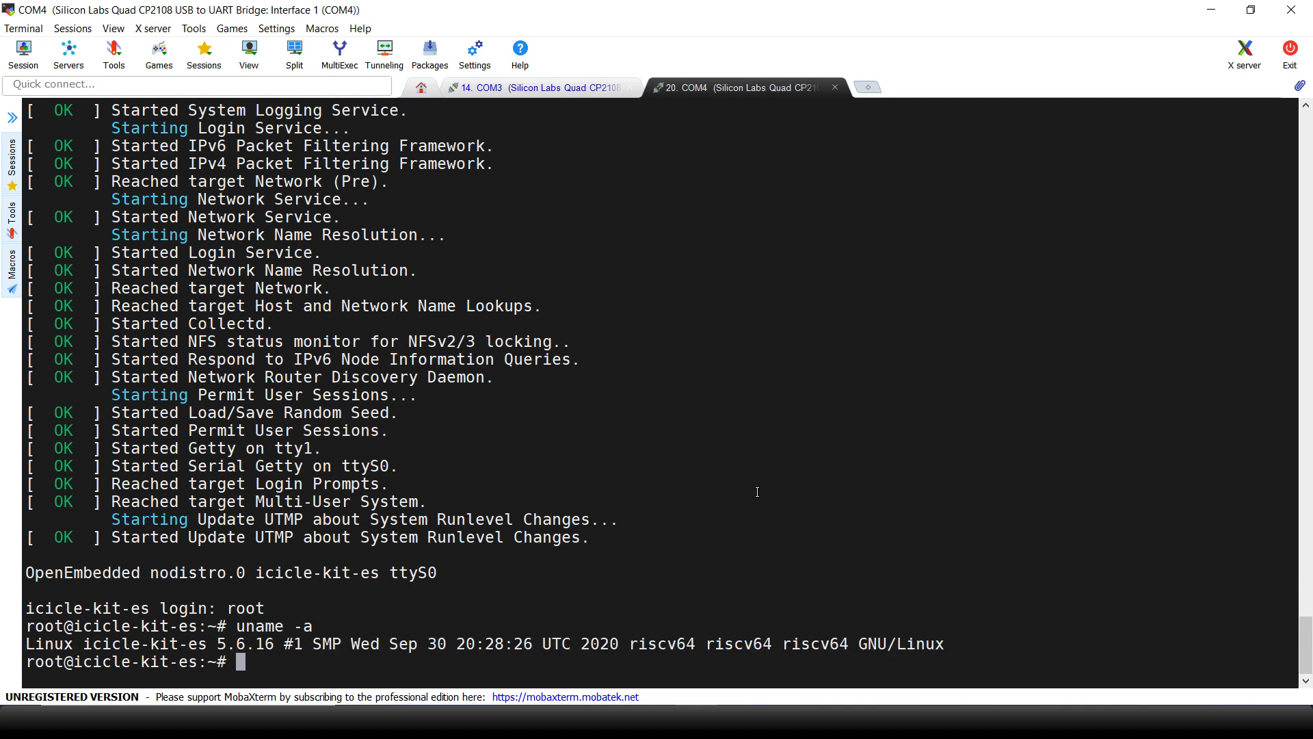
text(gcc --version)
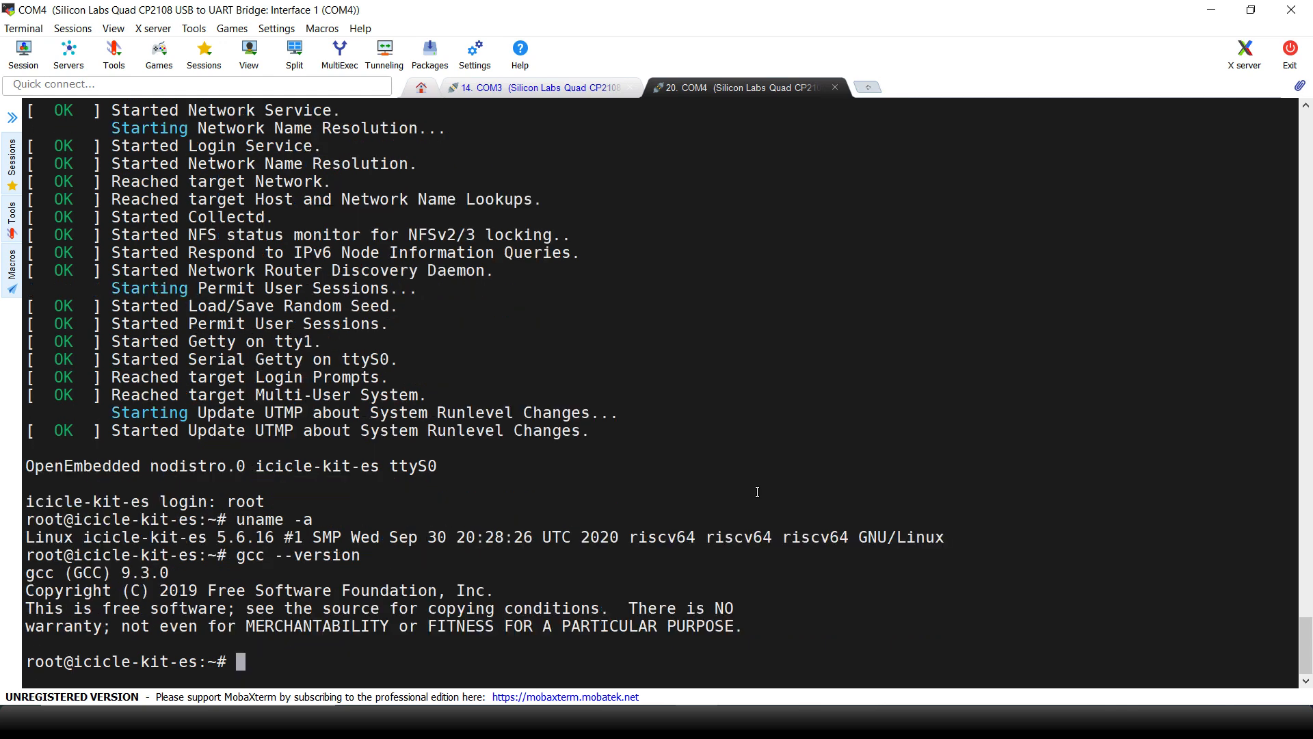
text(make --version)
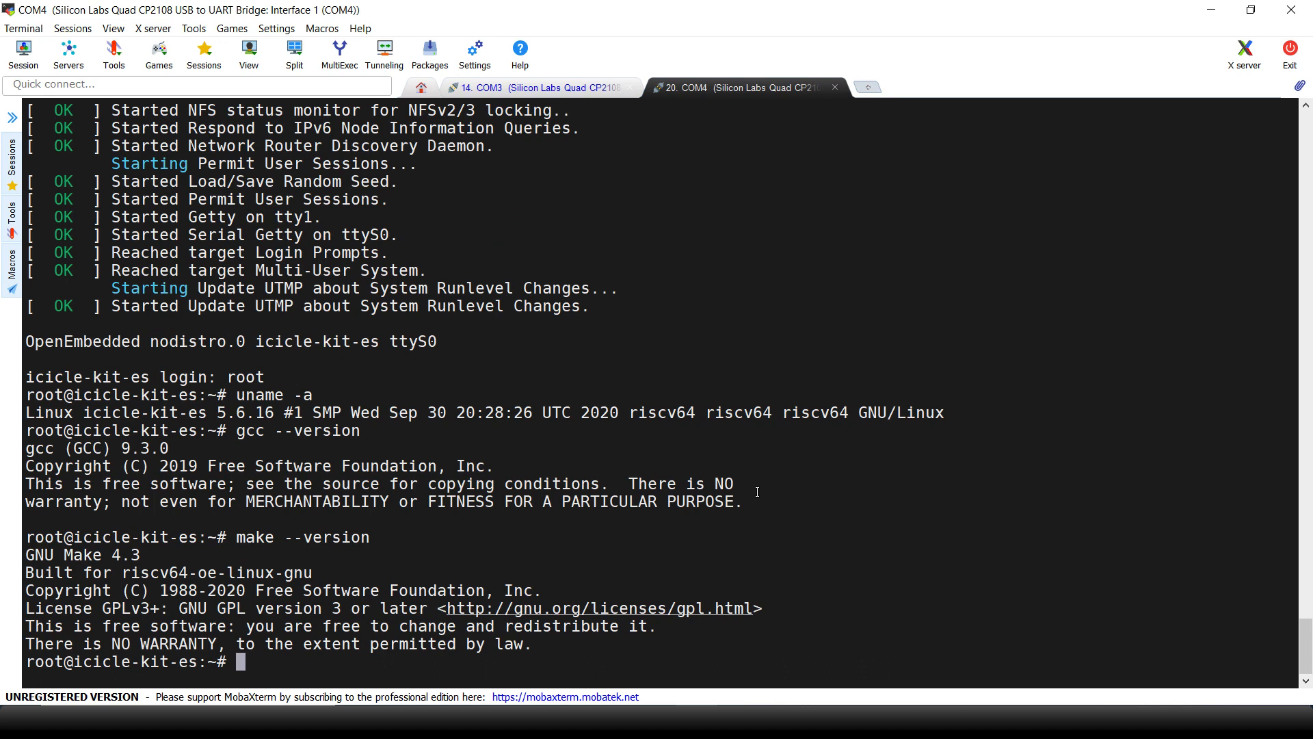
text(tcp)
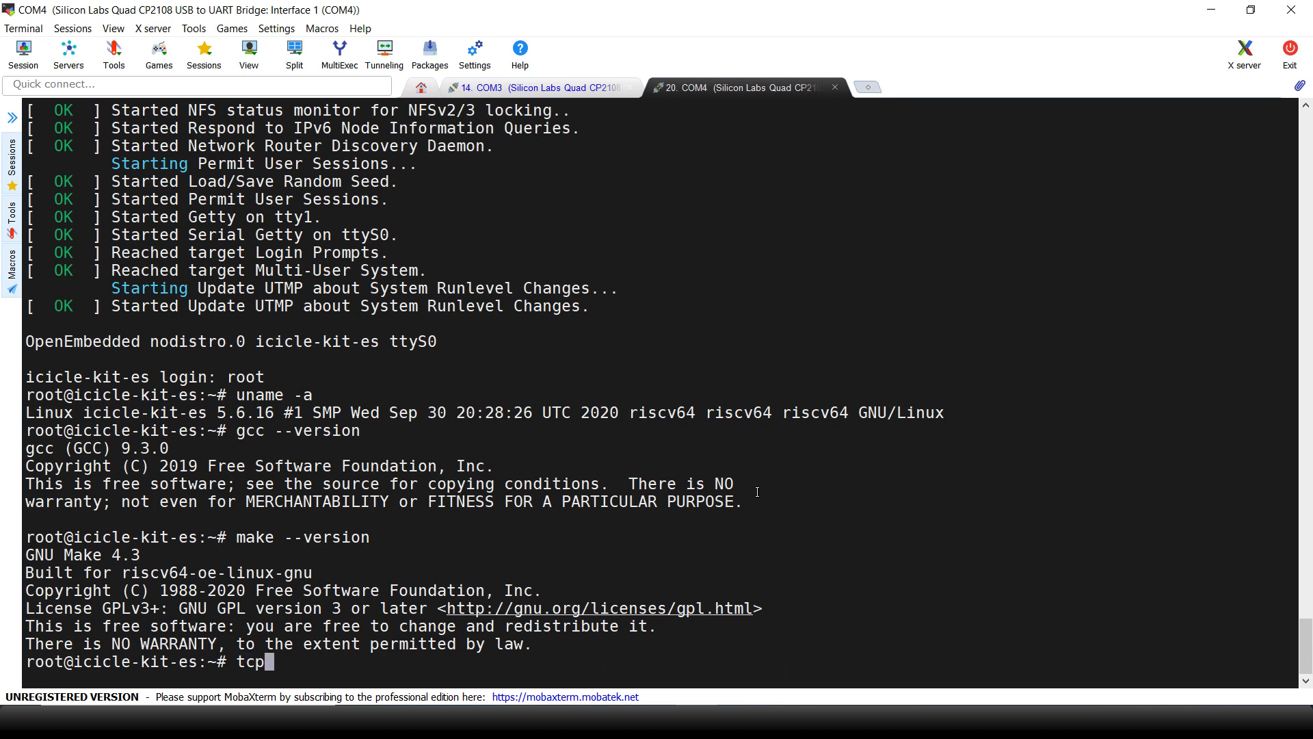
text(dump --v)
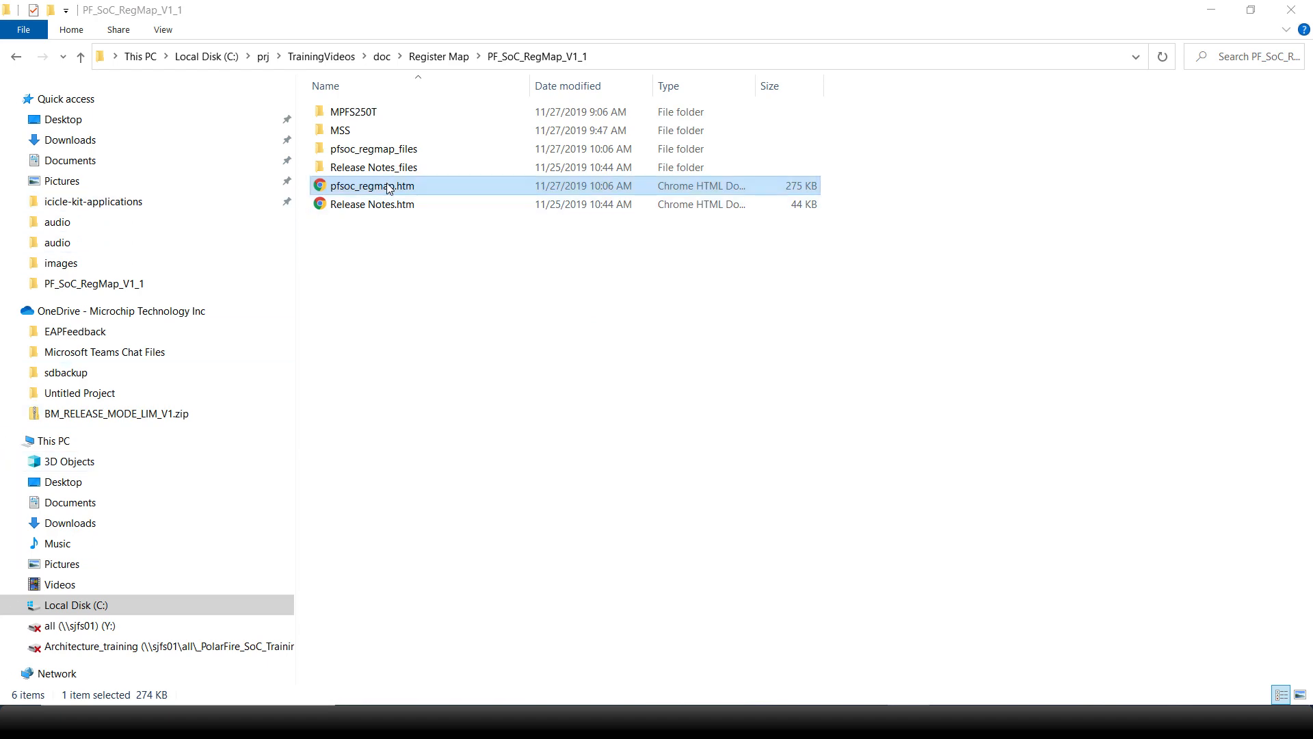
Load pfsoc_regmap.htm and go to the GPIO register details page.
double_click(372, 185)
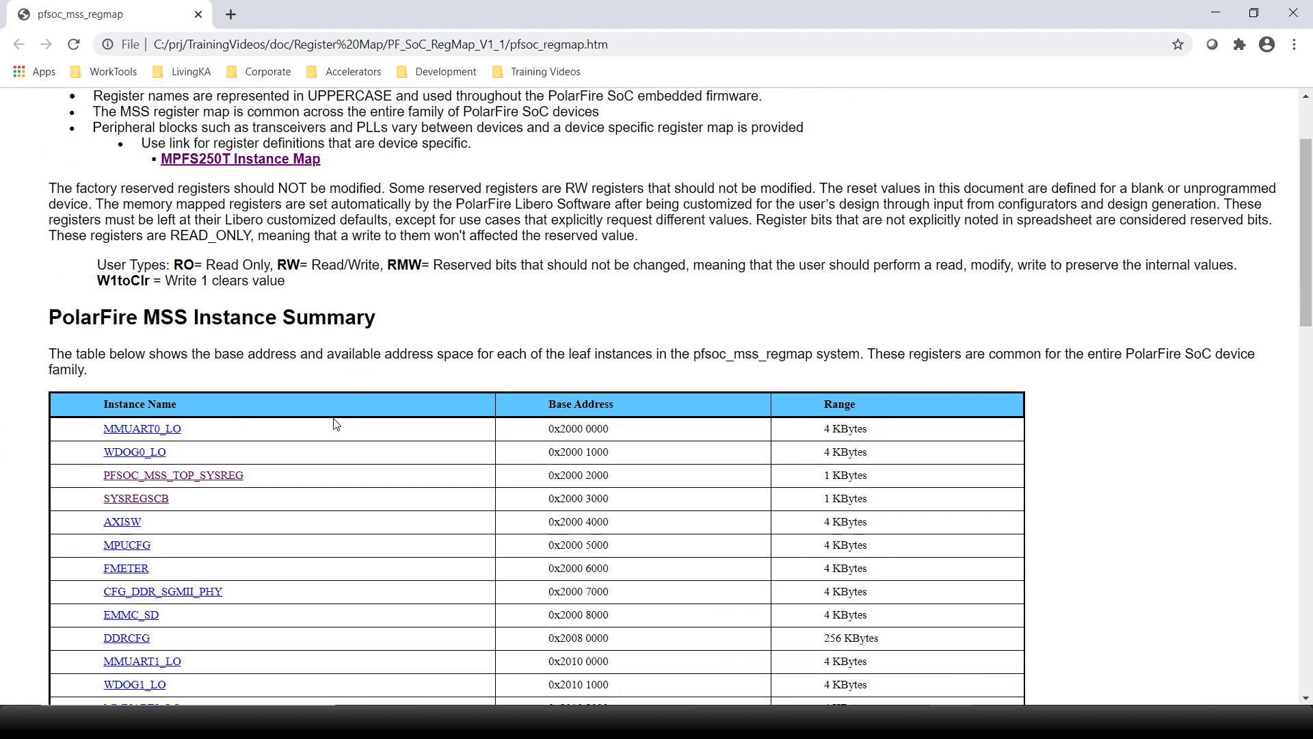
scroll(down, 3)
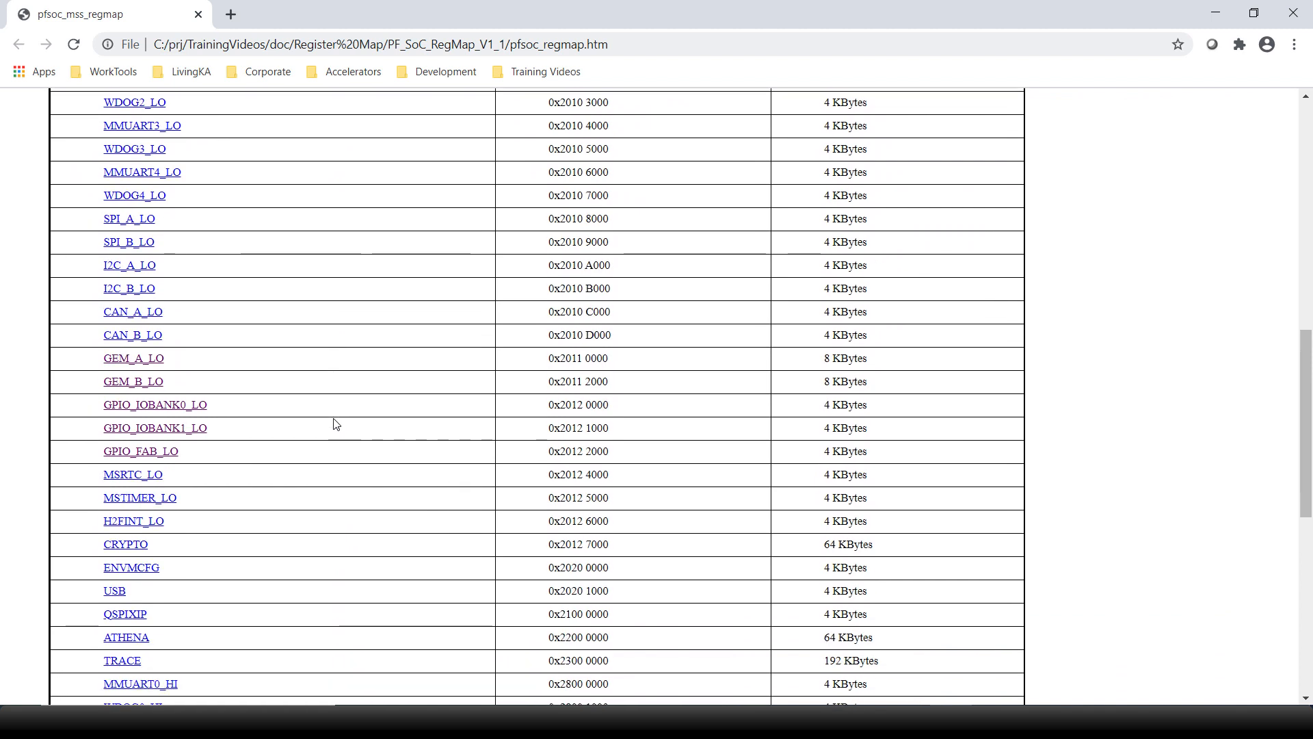
scroll(down, 3)
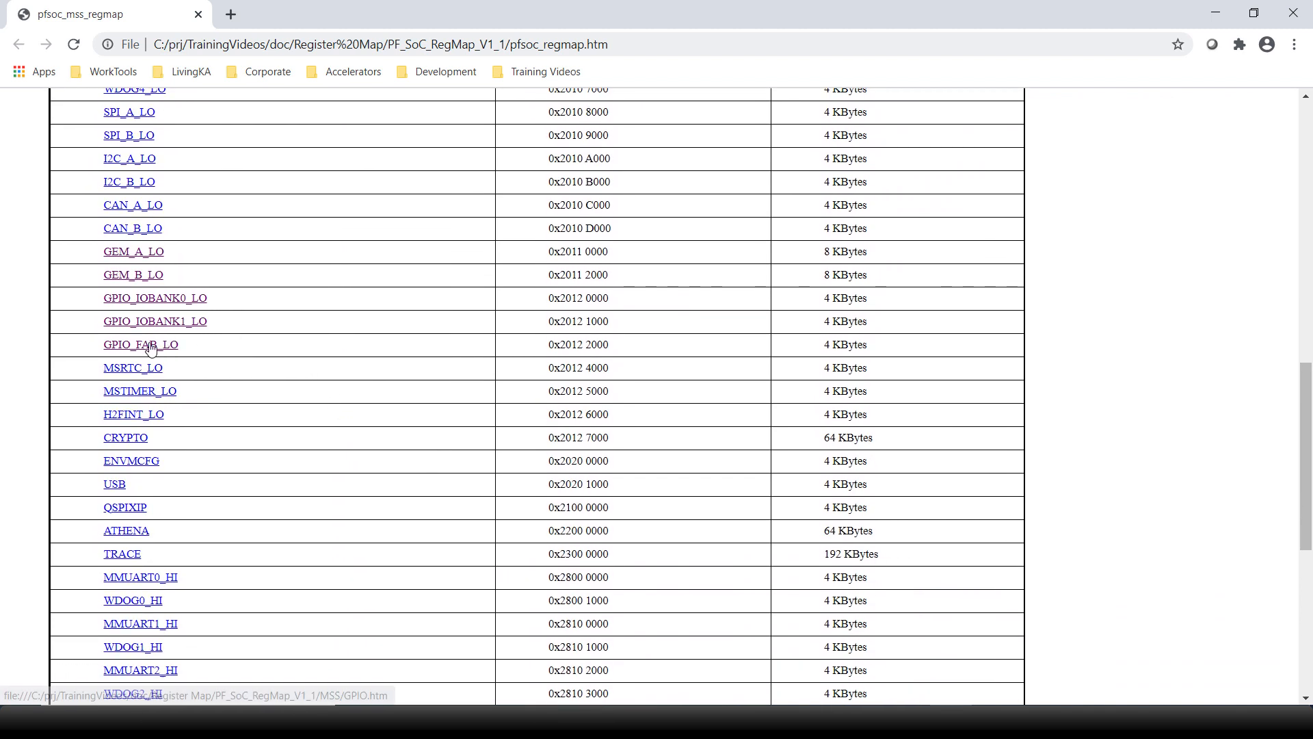
click(140, 344)
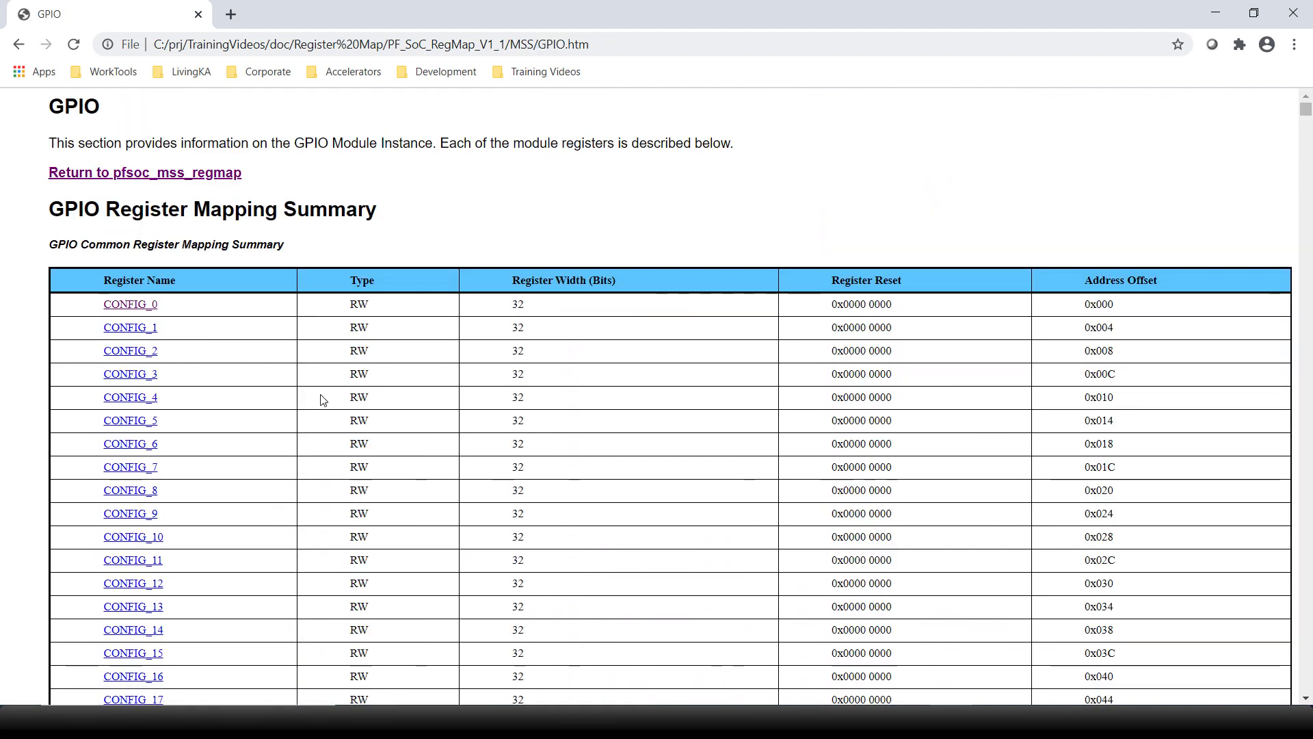
Locate the GPIO_FAB_LO SET_BITS register and read its physical address 0x2012 20A4.
scroll(down, 3)
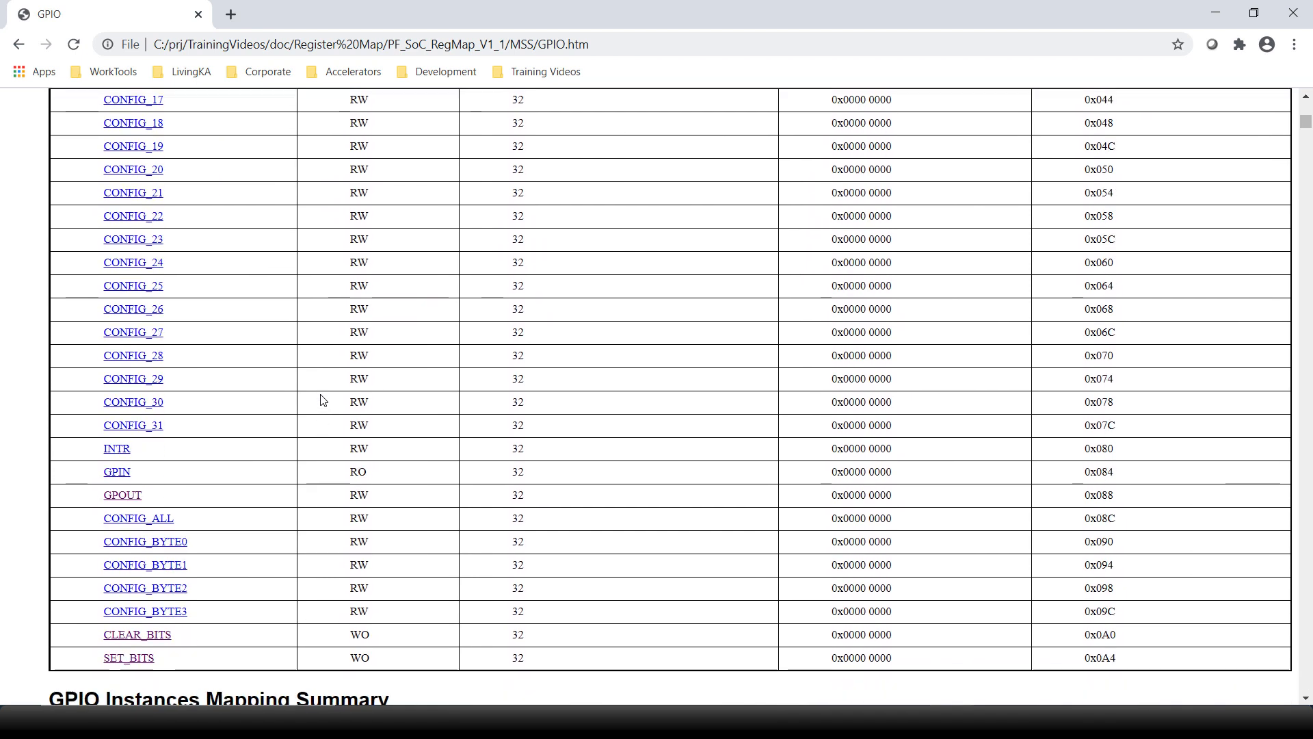
click(129, 658)
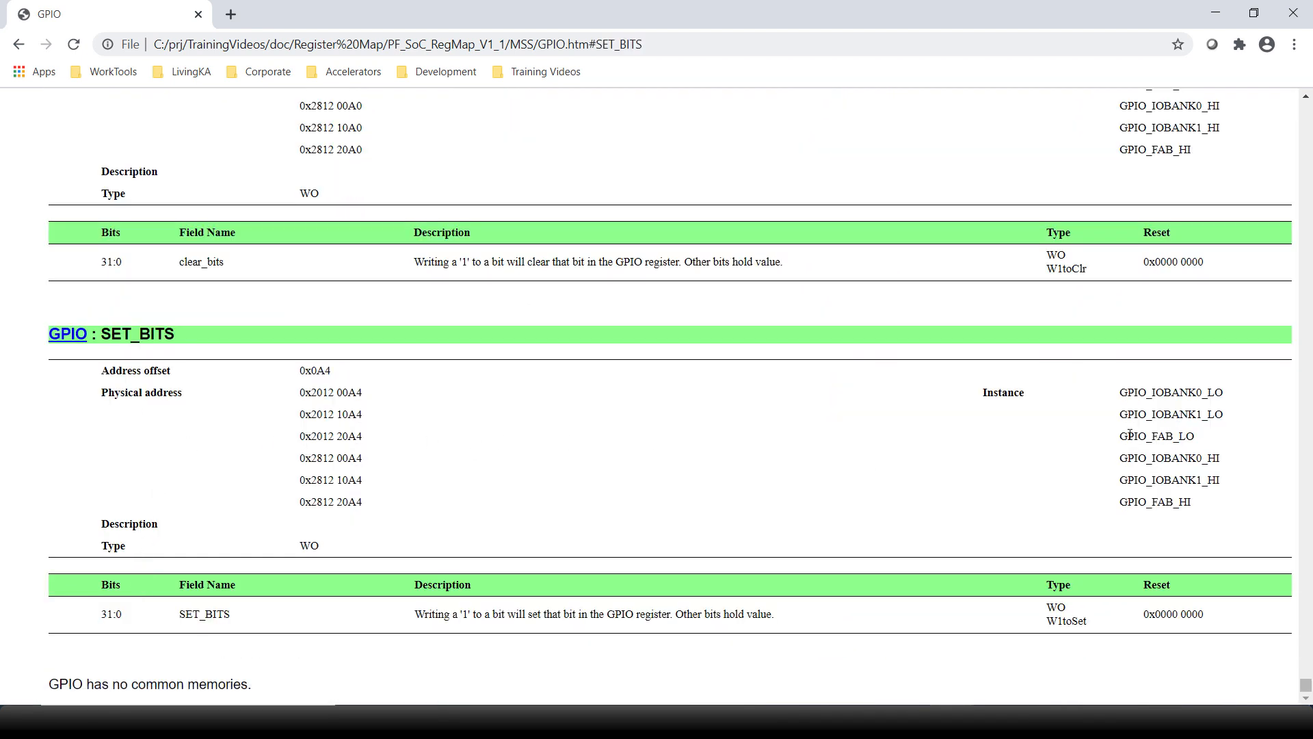
double_click(1152, 435)
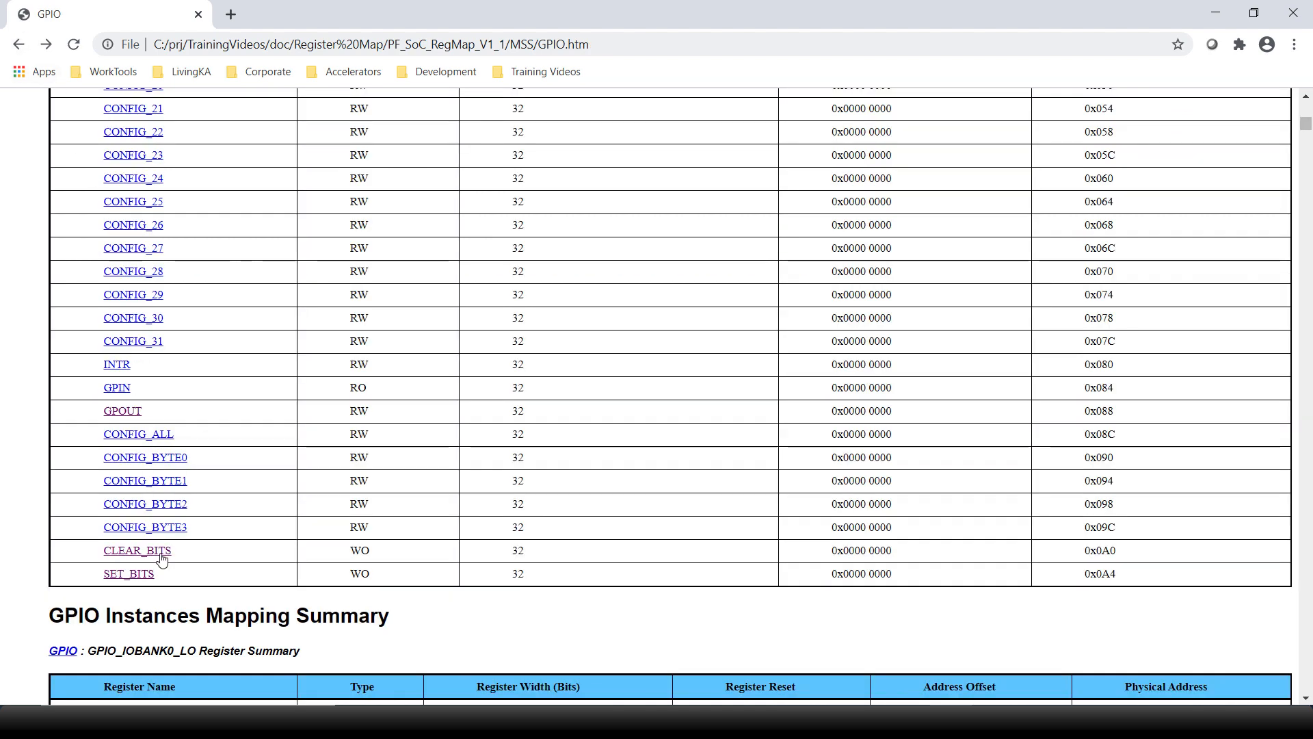
click(137, 550)
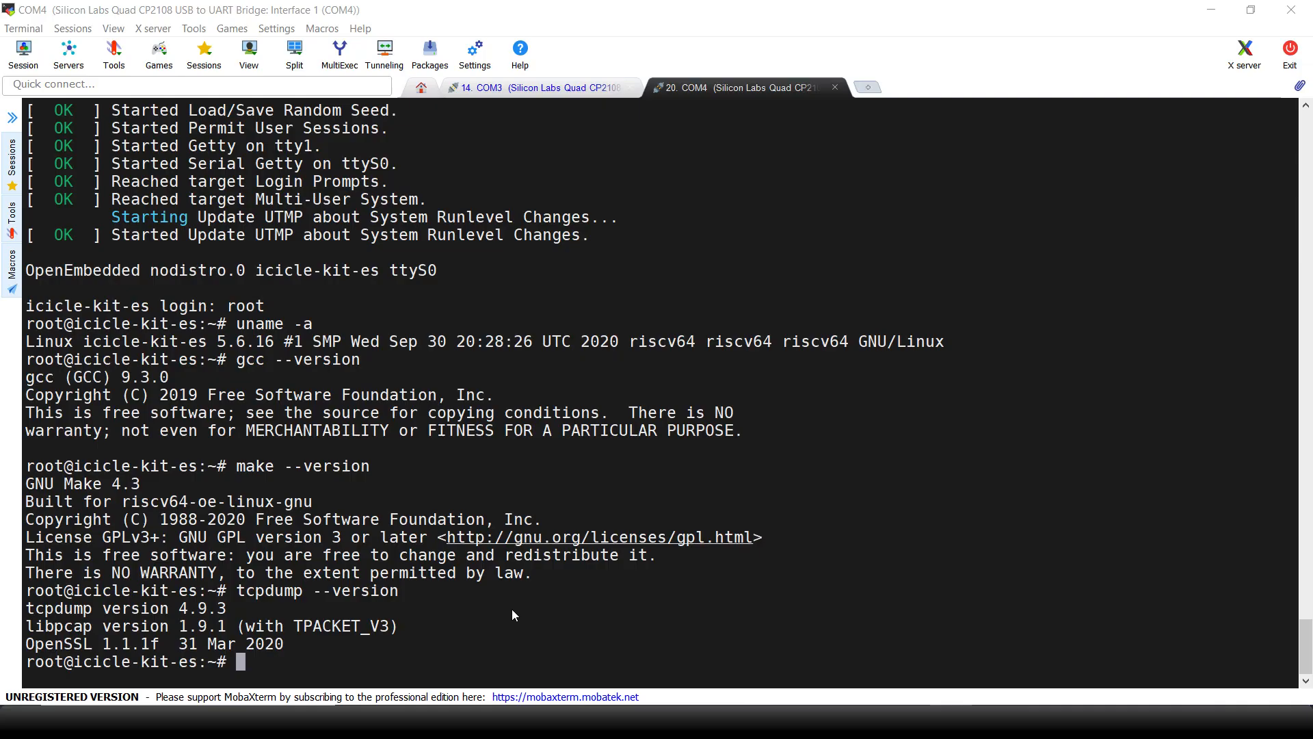
Run devmem2 0x201220a4 w 0x10000 to set the GPIO bit, reading back 0x00010000.
text(de)
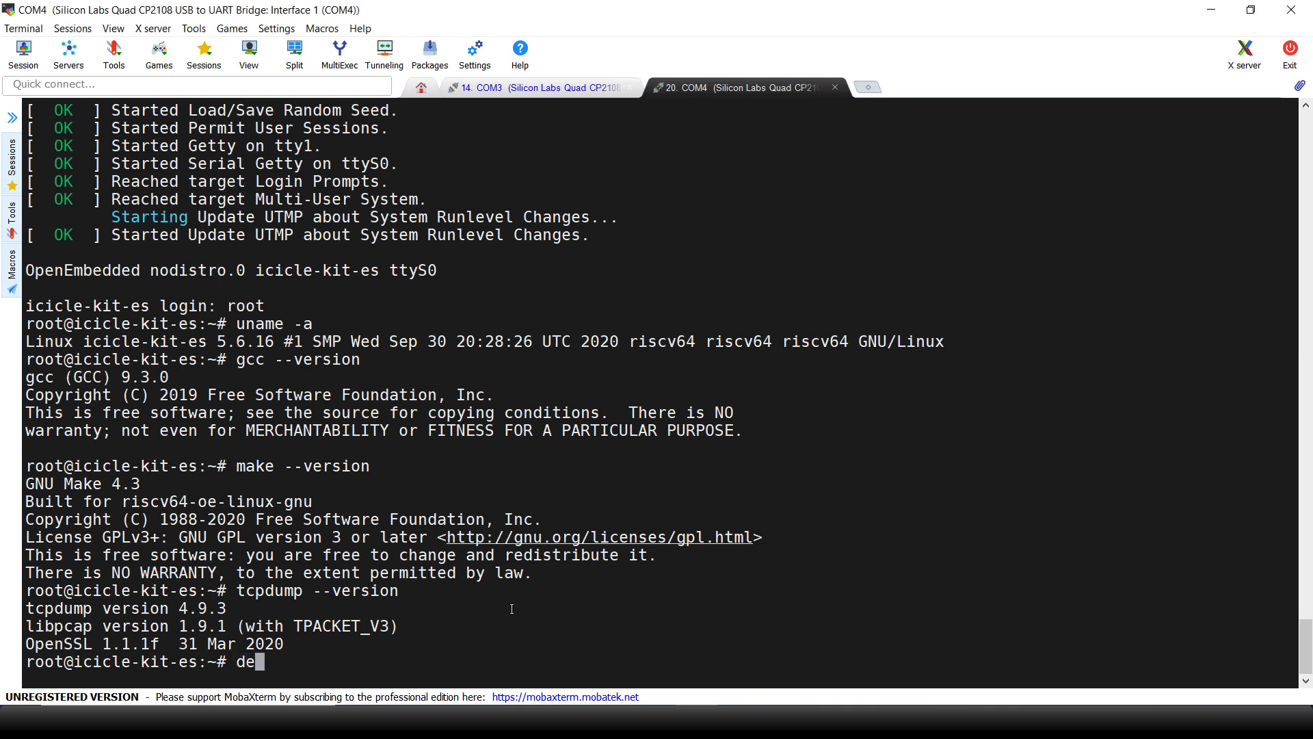
text(vmem2)
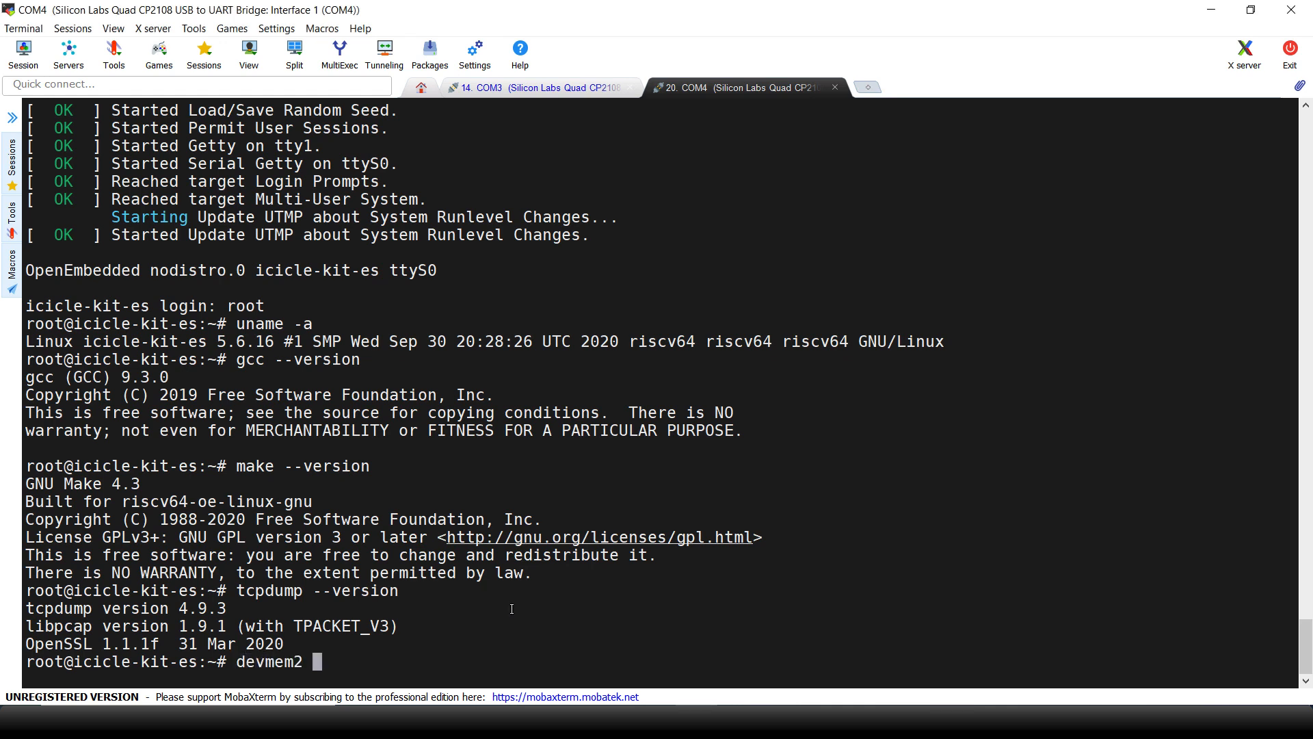
text(0x)
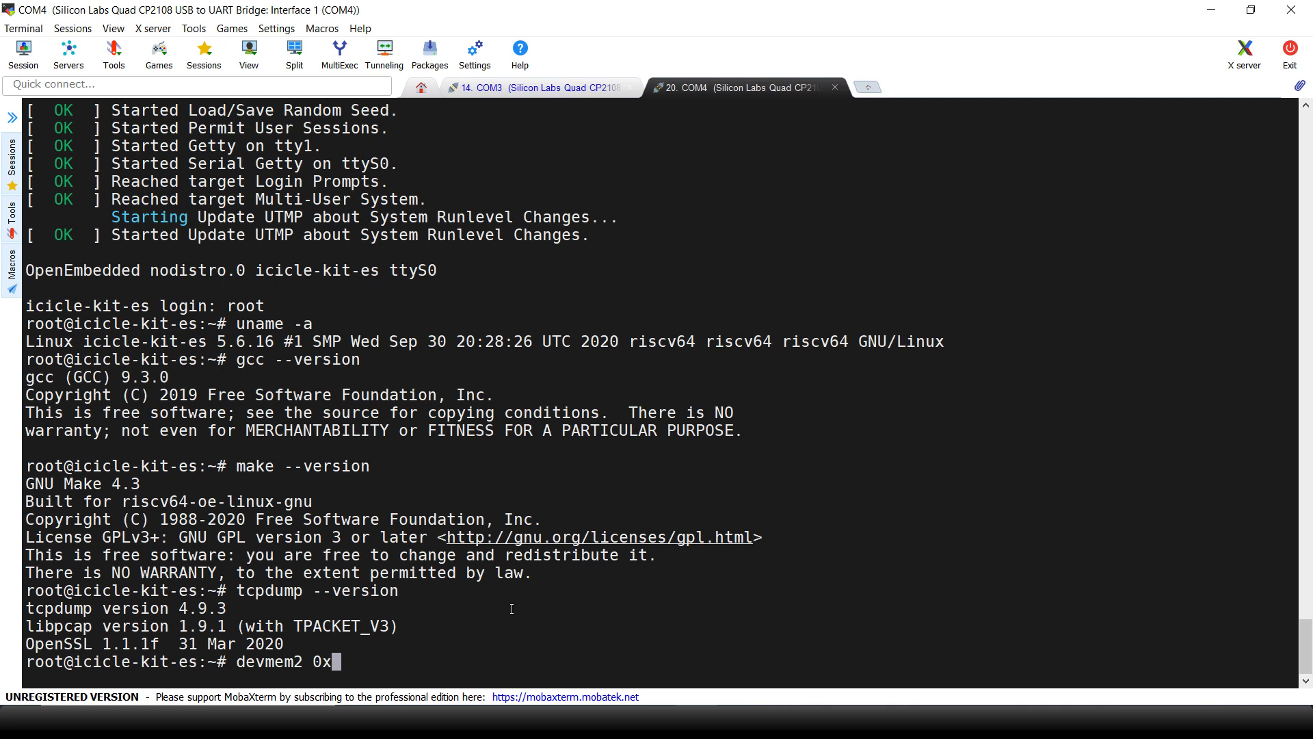
text(20)
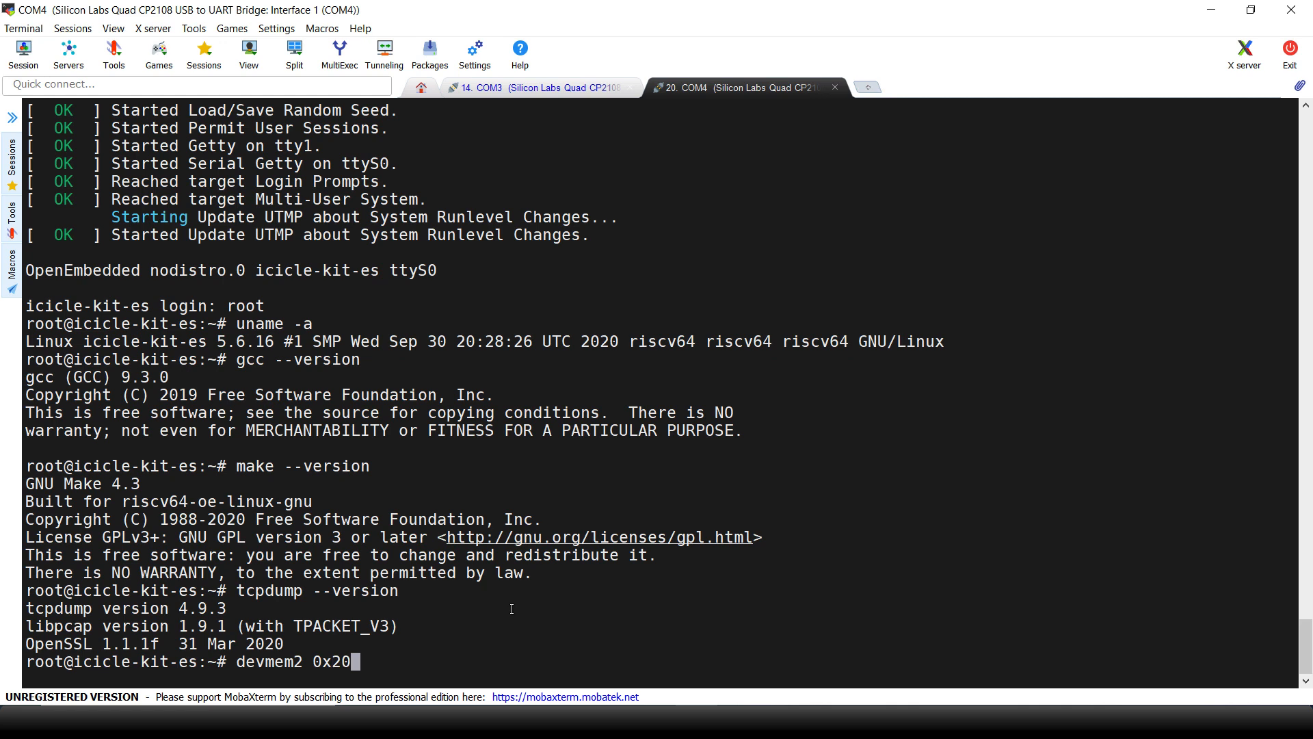
text(12)
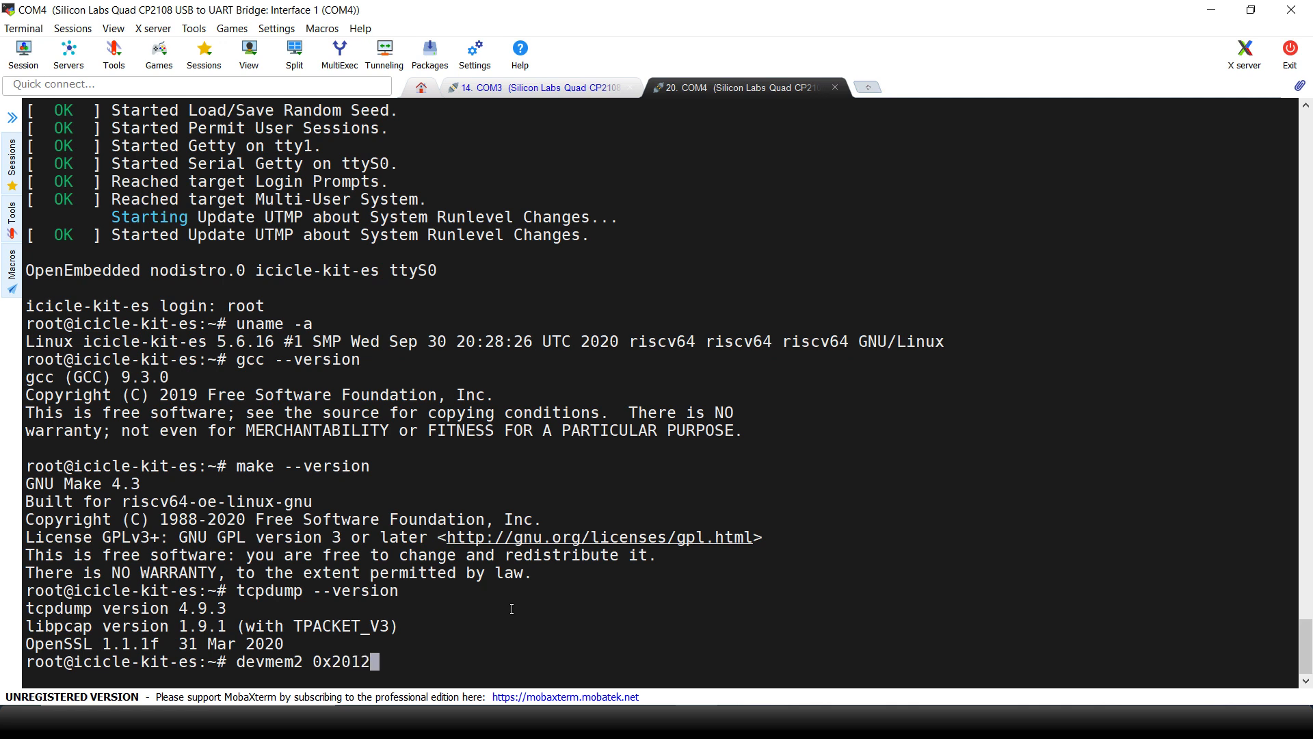
text(20)
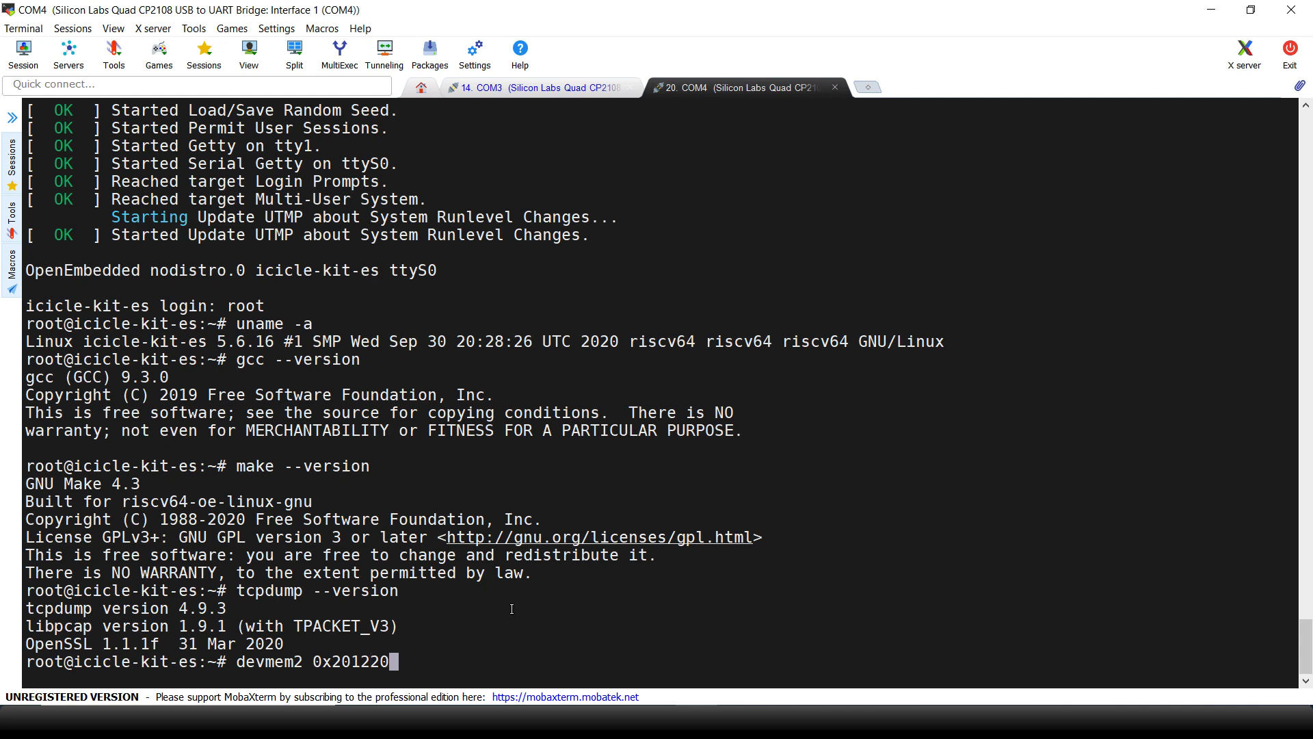
text(a4 w)
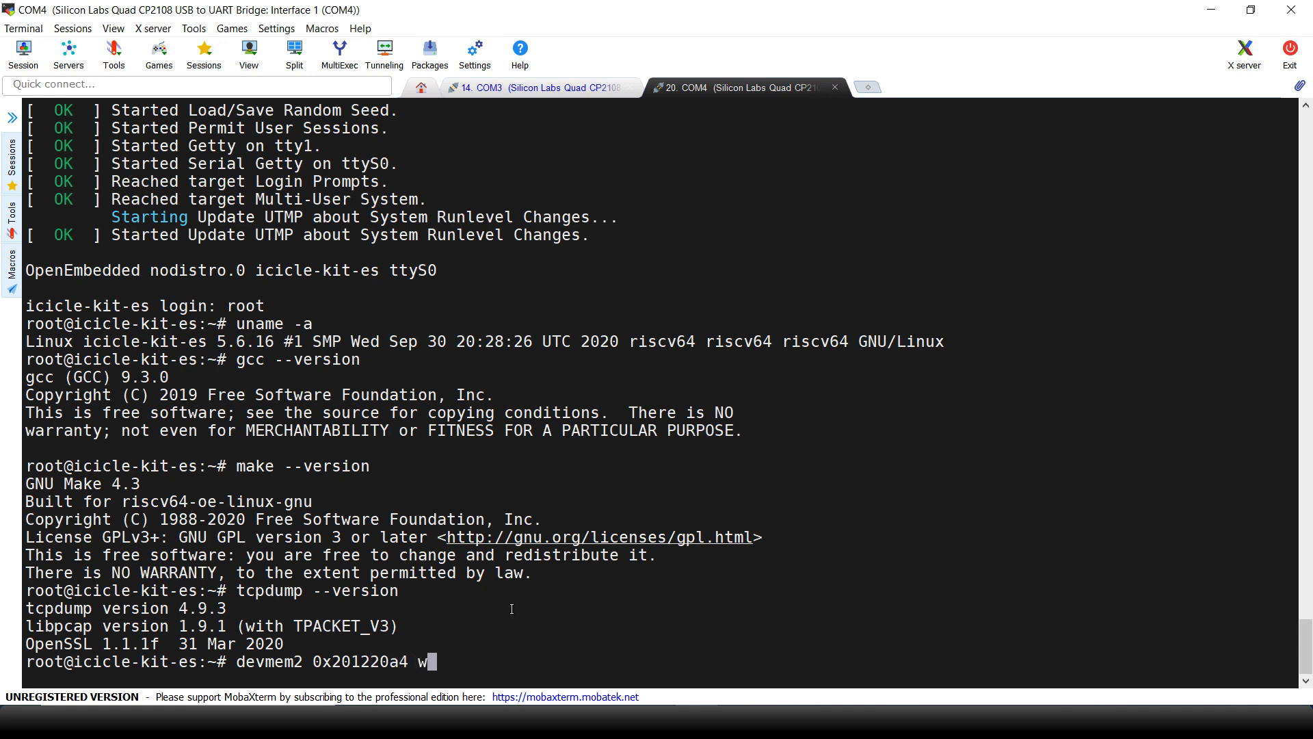
text(0x10000)
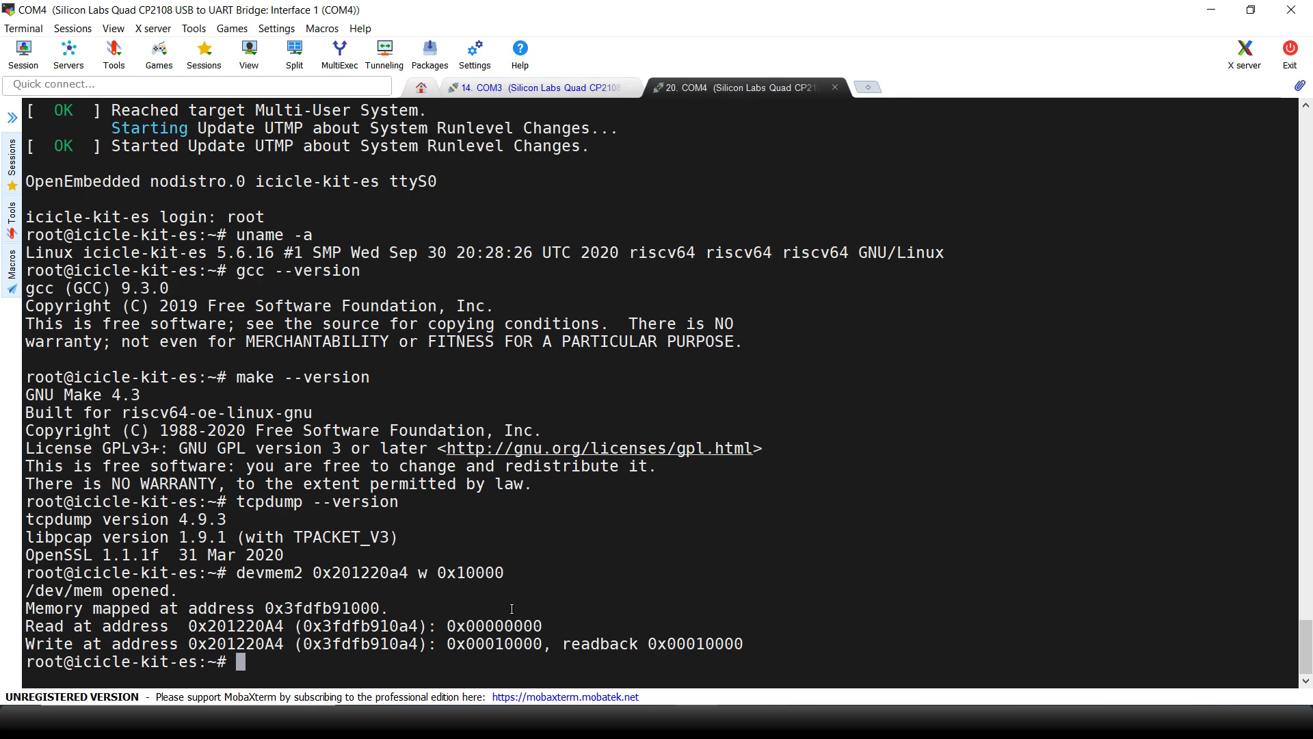
text(devmem2 0x201220a4 w 0x10000)
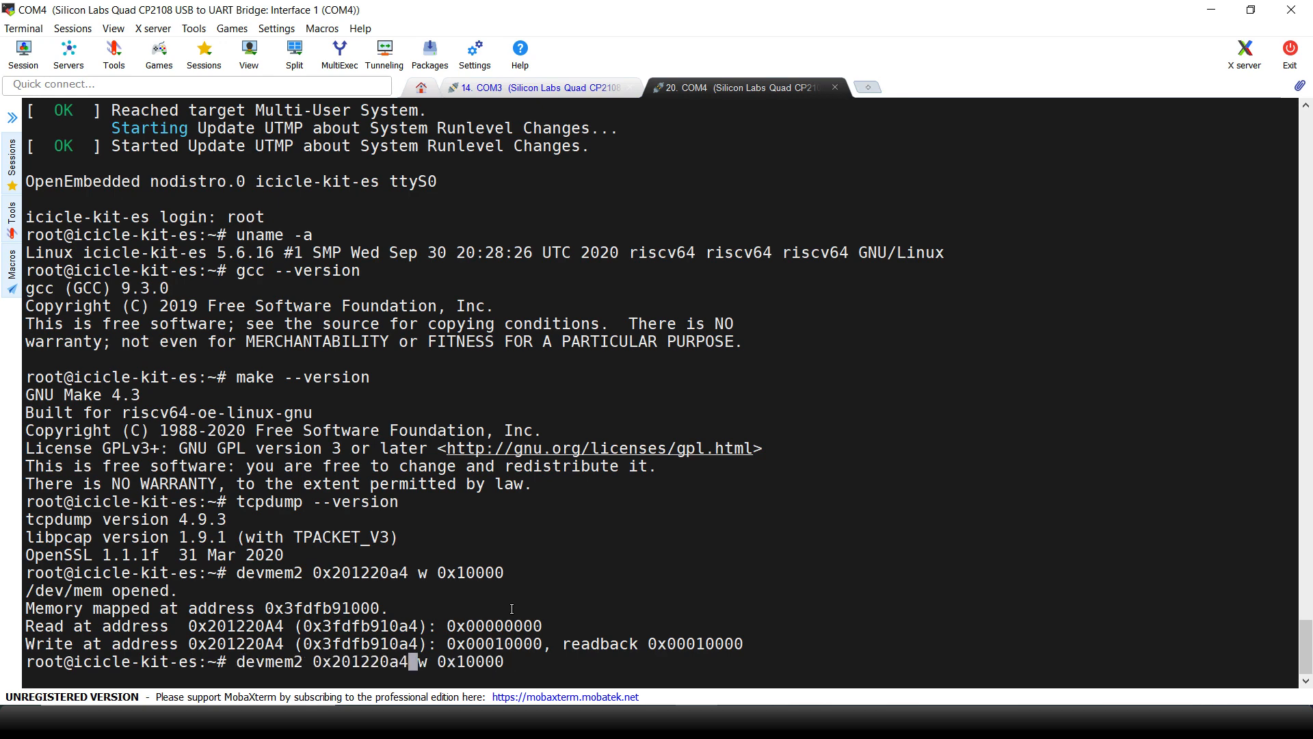